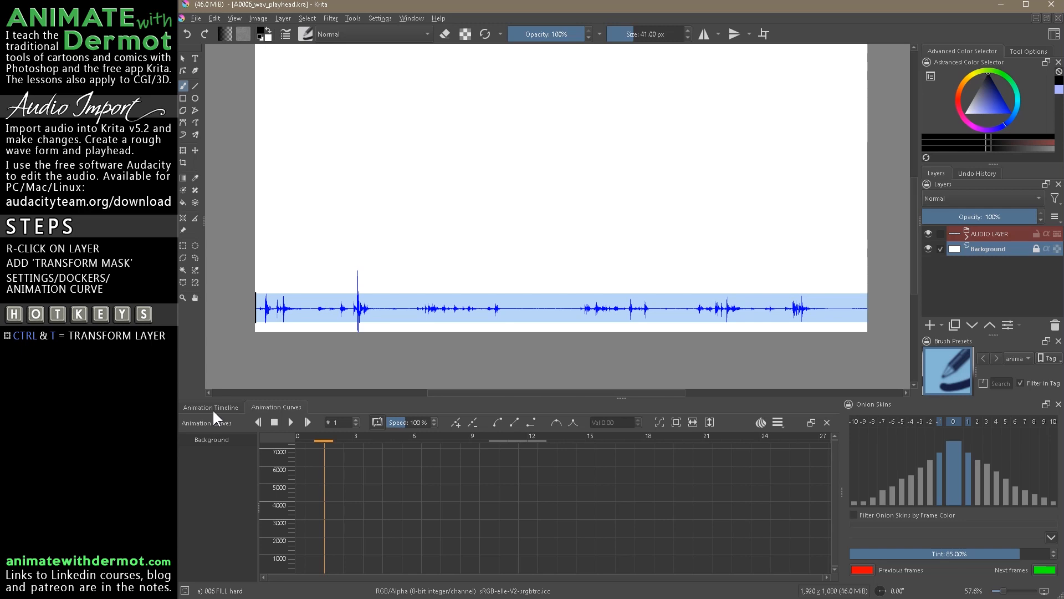
# Show the Animation Timeline and scrub the playhead across the waveform to frame 12.
pyautogui.click(211, 406)
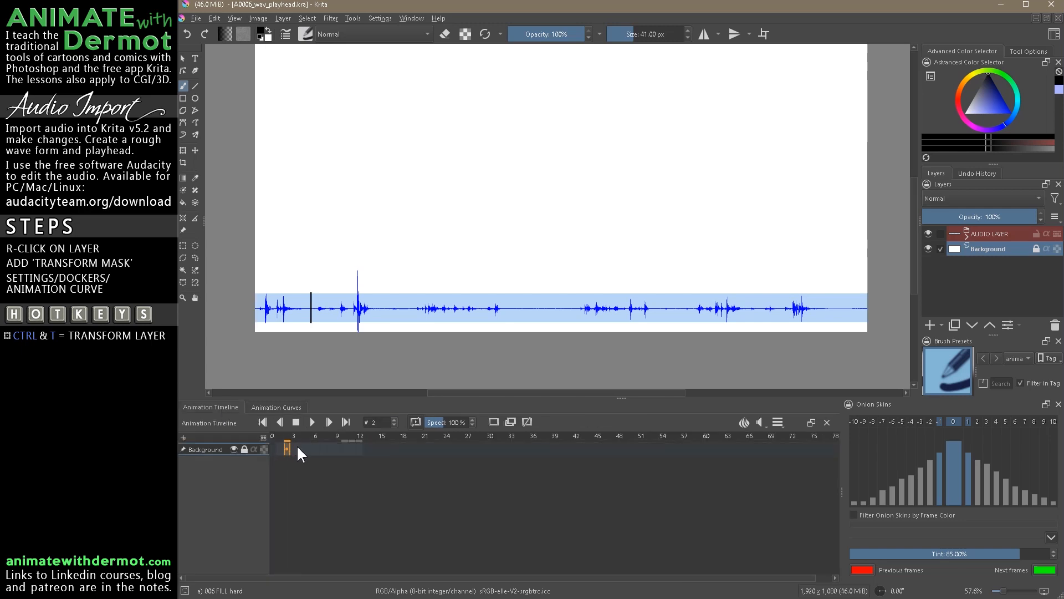
pyautogui.click(293, 436)
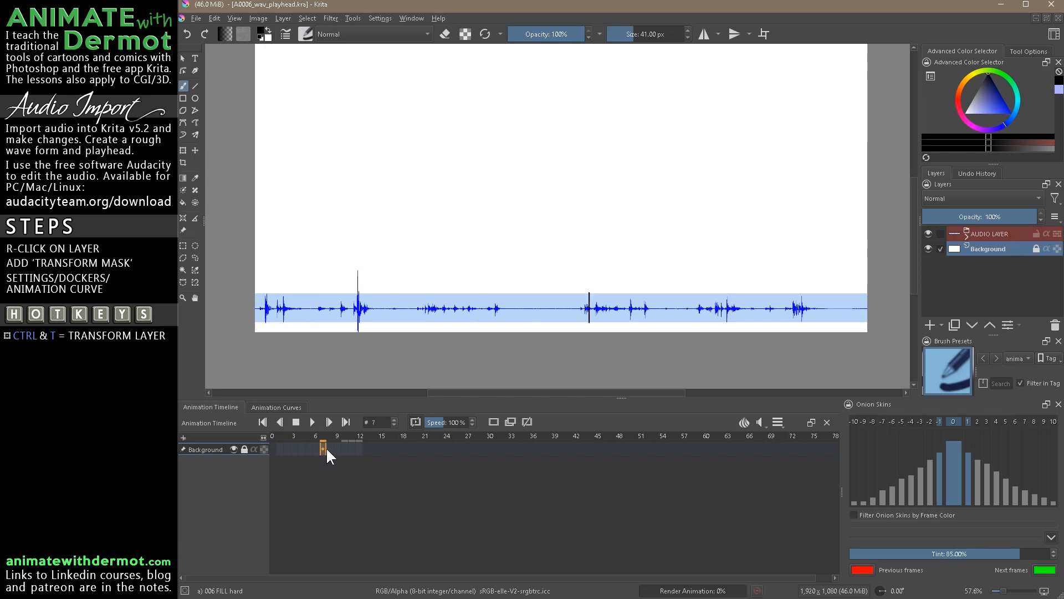
pyautogui.click(360, 448)
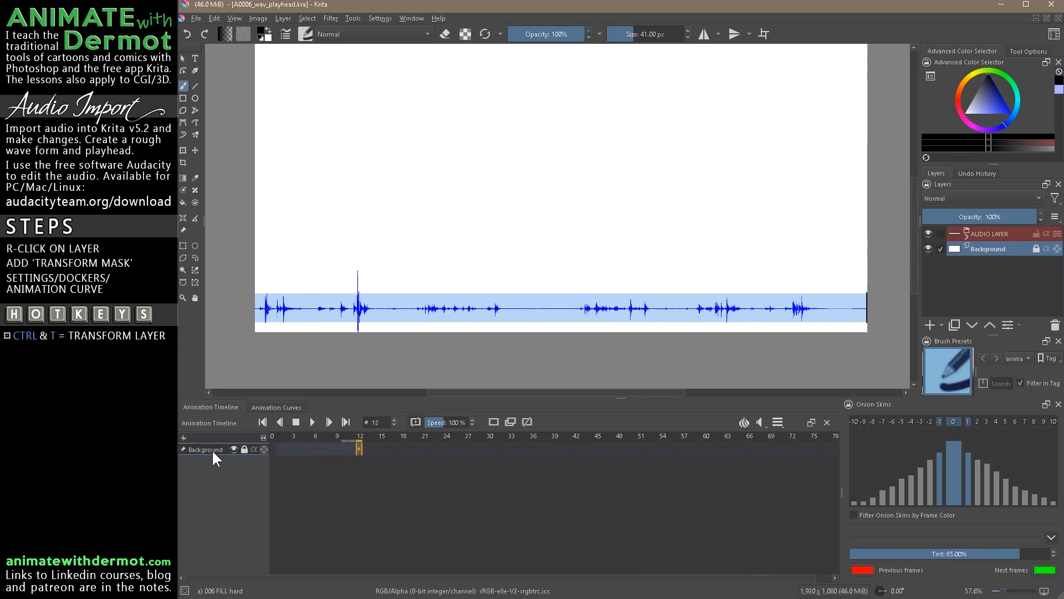
pyautogui.click(947, 232)
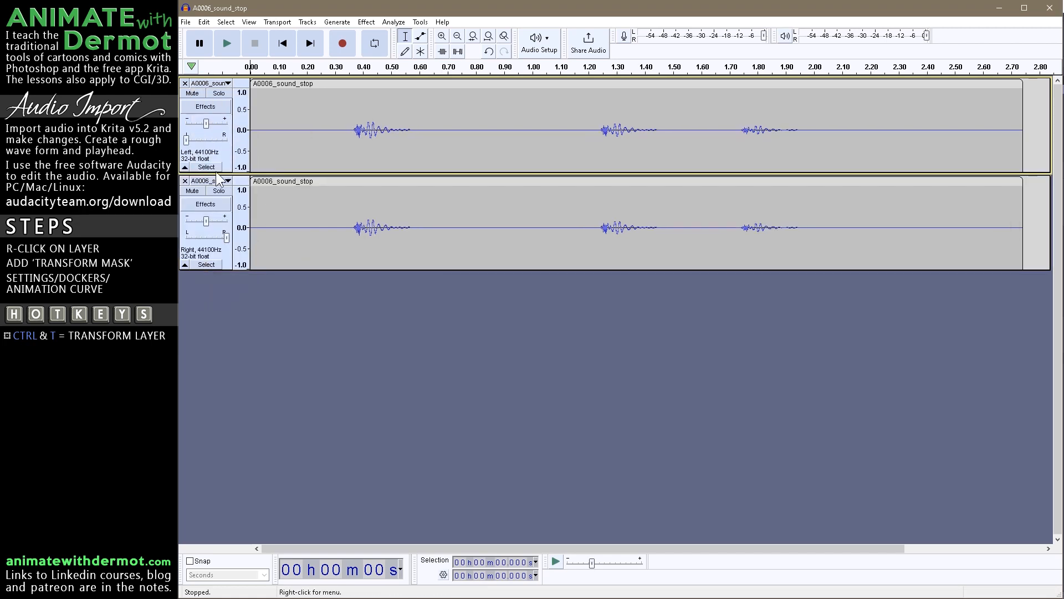
# Convert the A0006_sound_stop stereo clip to a single mono track, then browse Tools and Effect menus.
pyautogui.click(185, 181)
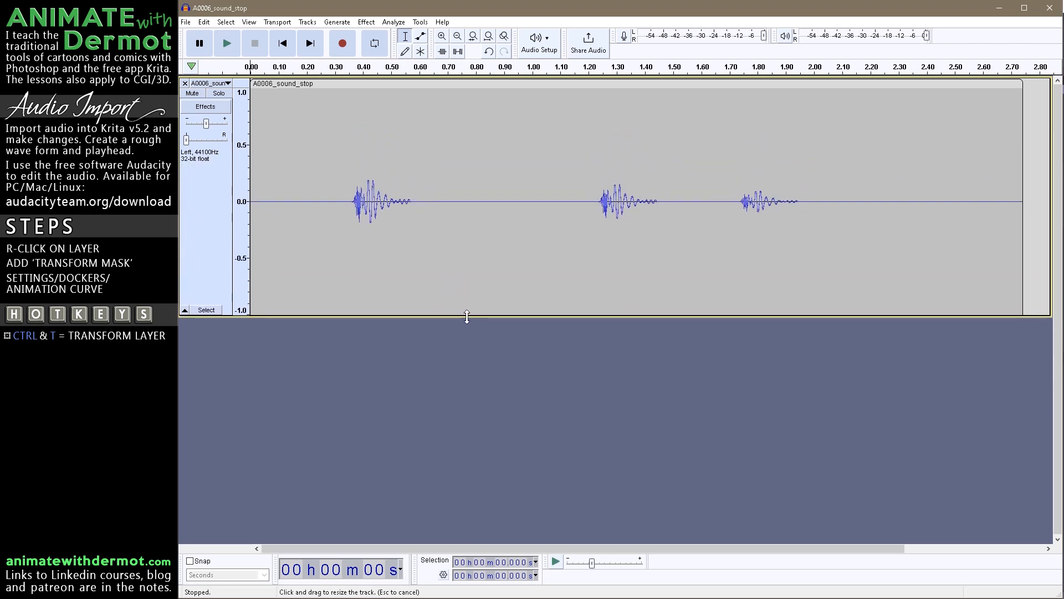
pyautogui.moveTo(341, 194)
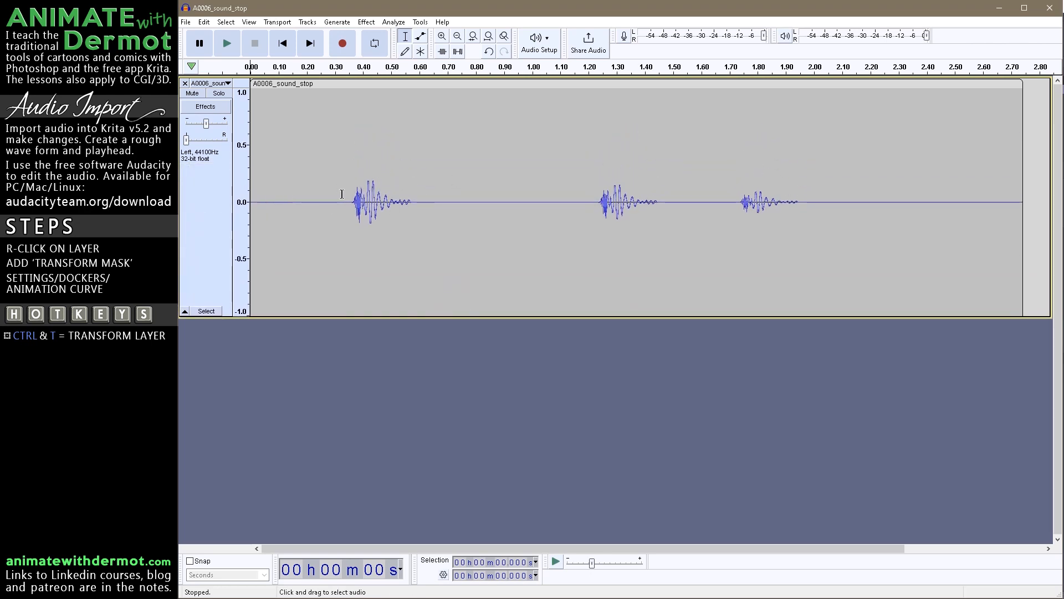
pyautogui.moveTo(980, 202)
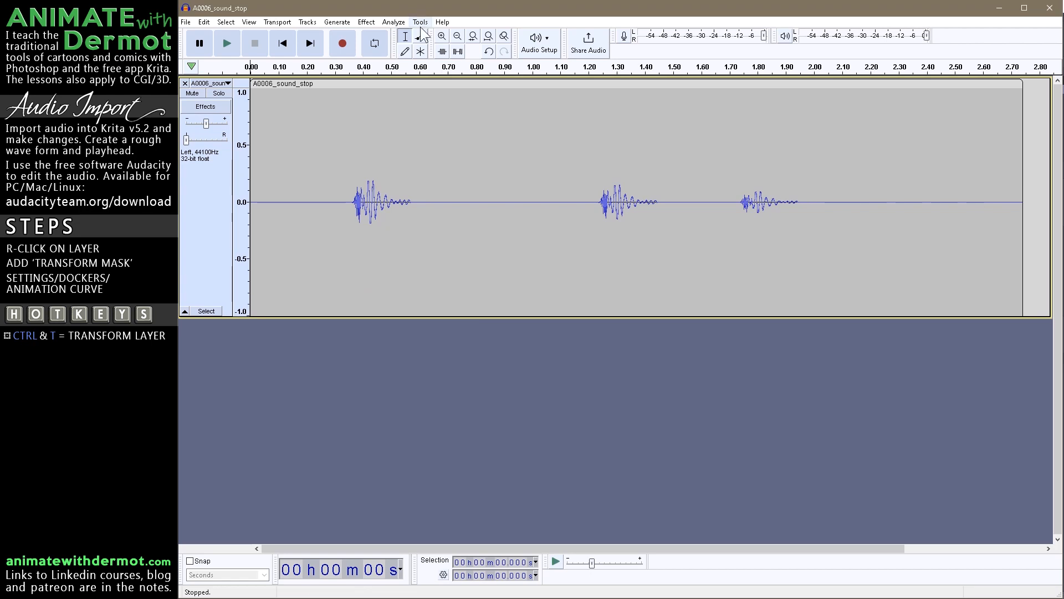
pyautogui.click(420, 22)
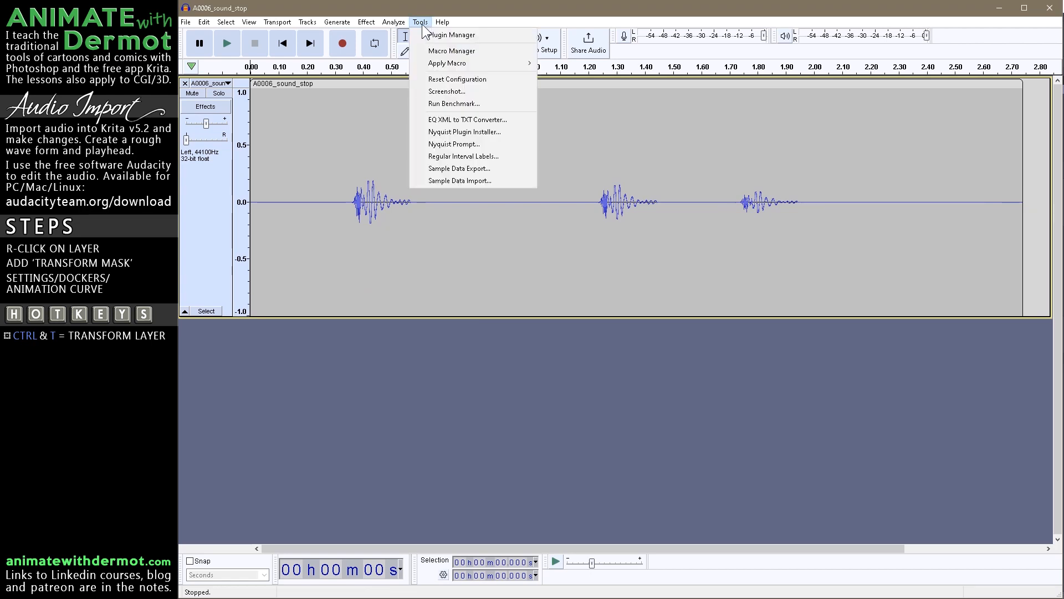
pyautogui.click(365, 22)
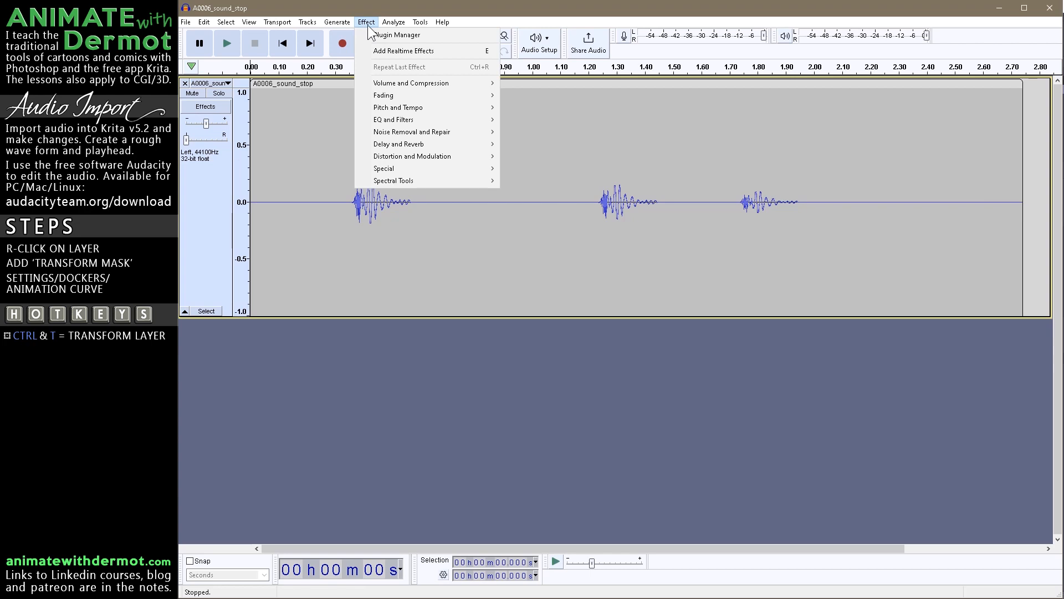
pyautogui.click(393, 22)
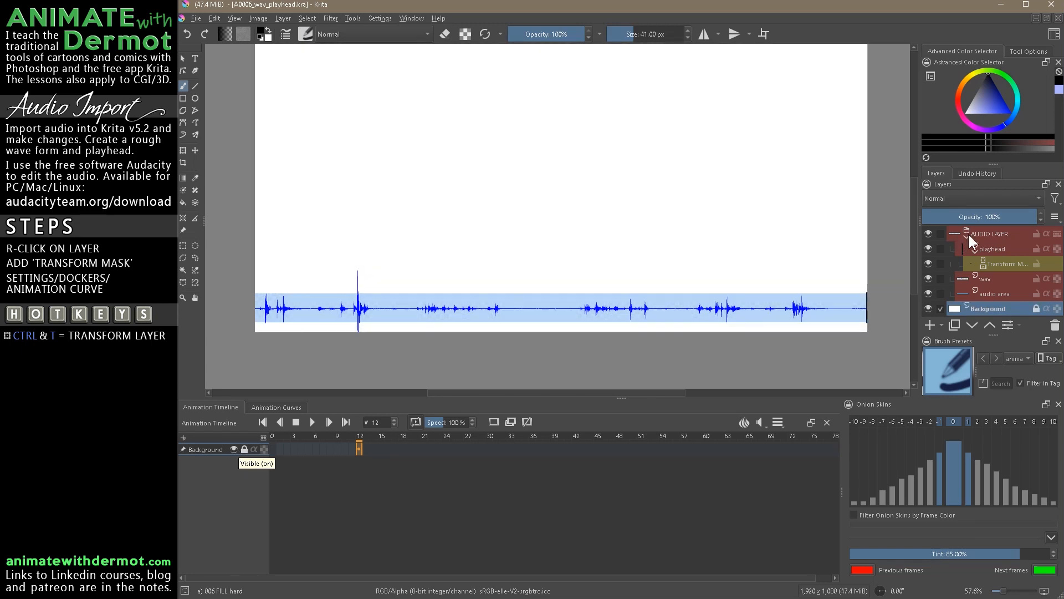
# Hide the AUDIO LAYER group and add a new Group 1 with a paint layer on top.
pyautogui.click(948, 233)
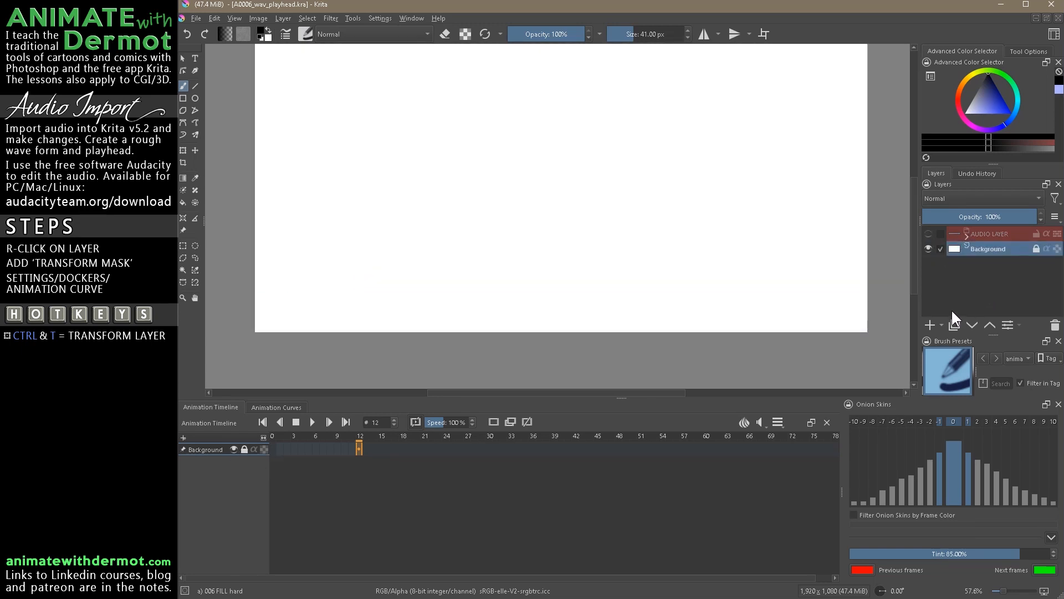
pyautogui.click(929, 324)
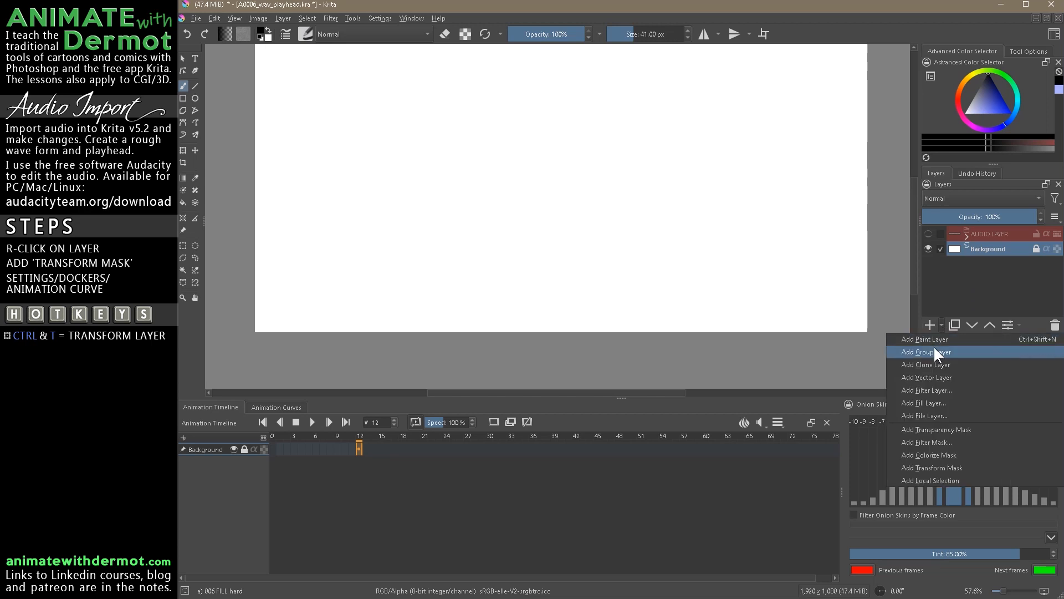
pyautogui.click(926, 352)
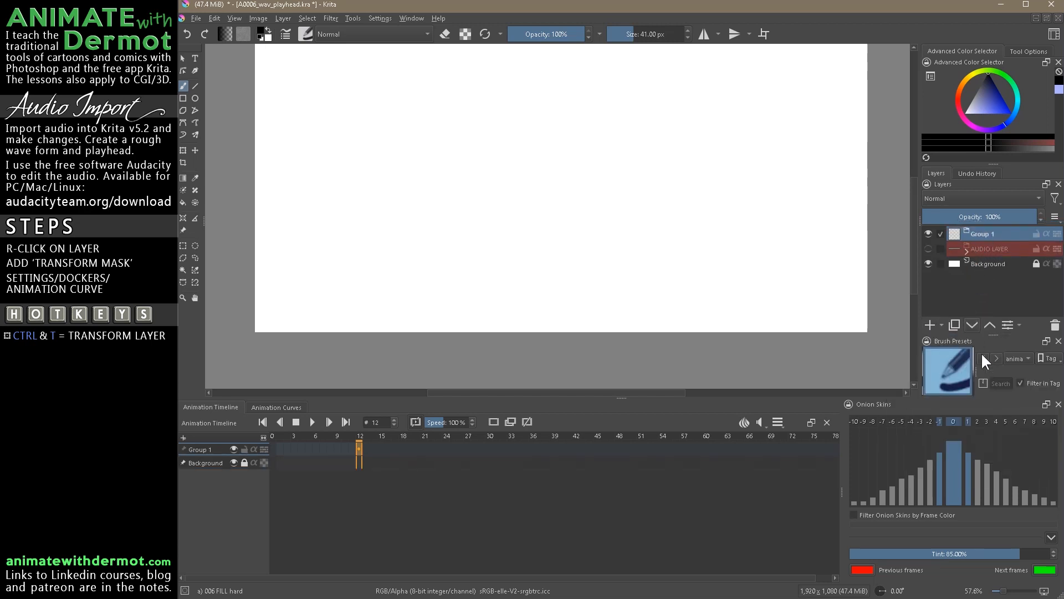
pyautogui.click(928, 325)
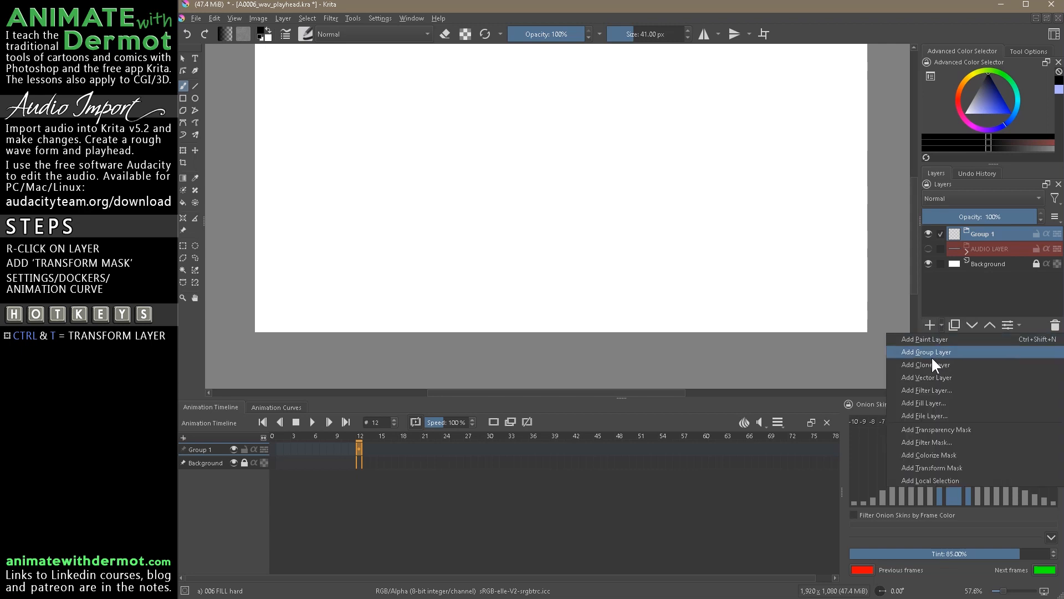
pyautogui.moveTo(933, 342)
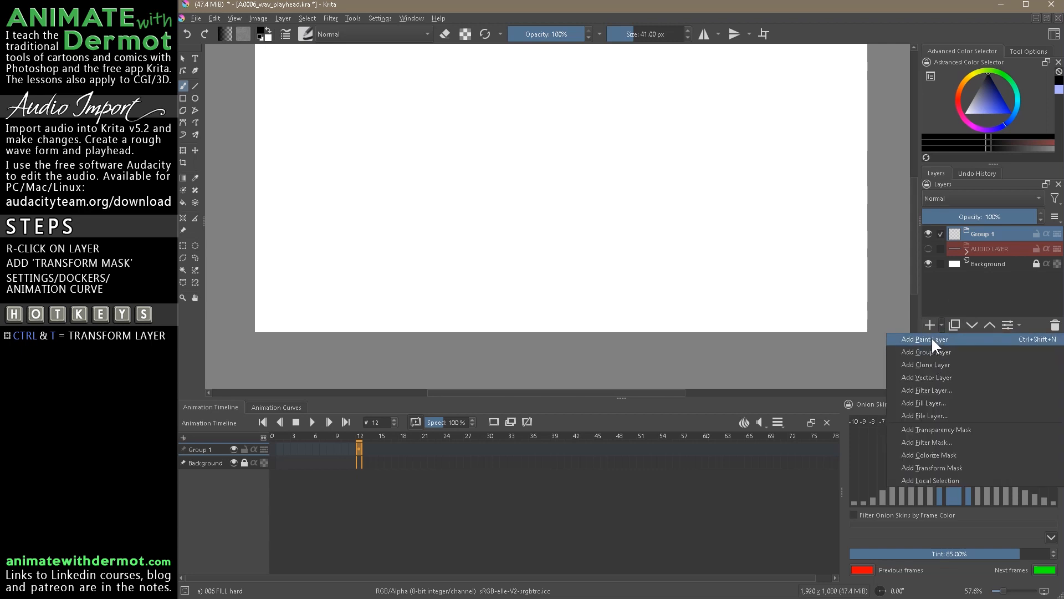
pyautogui.click(923, 338)
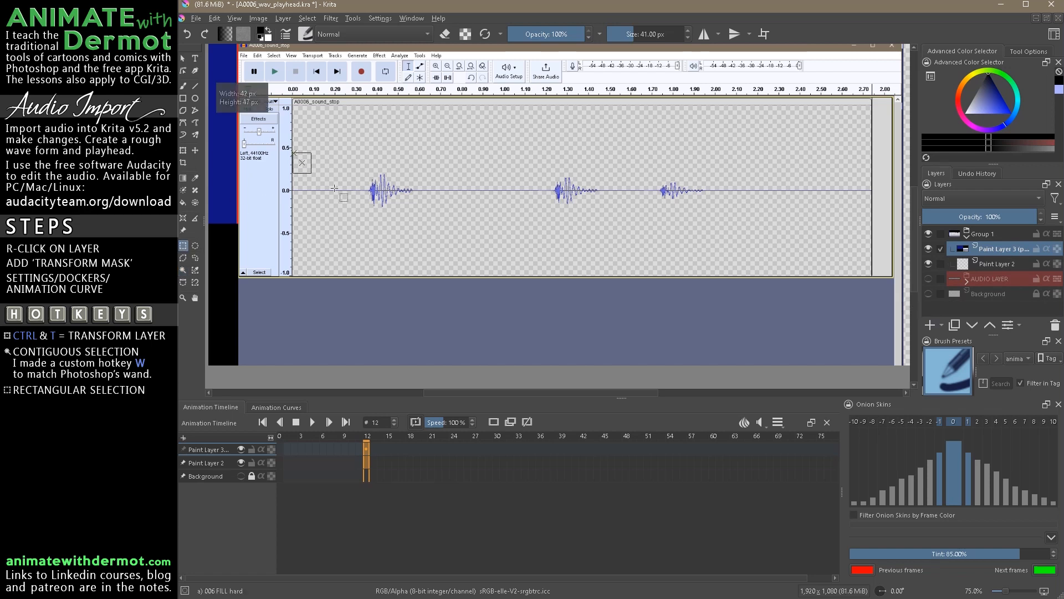
# Clear the grey background from the pasted Audacity screenshot and select the waveform band.
pyautogui.moveTo(345, 198); pyautogui.dragTo(880, 232)
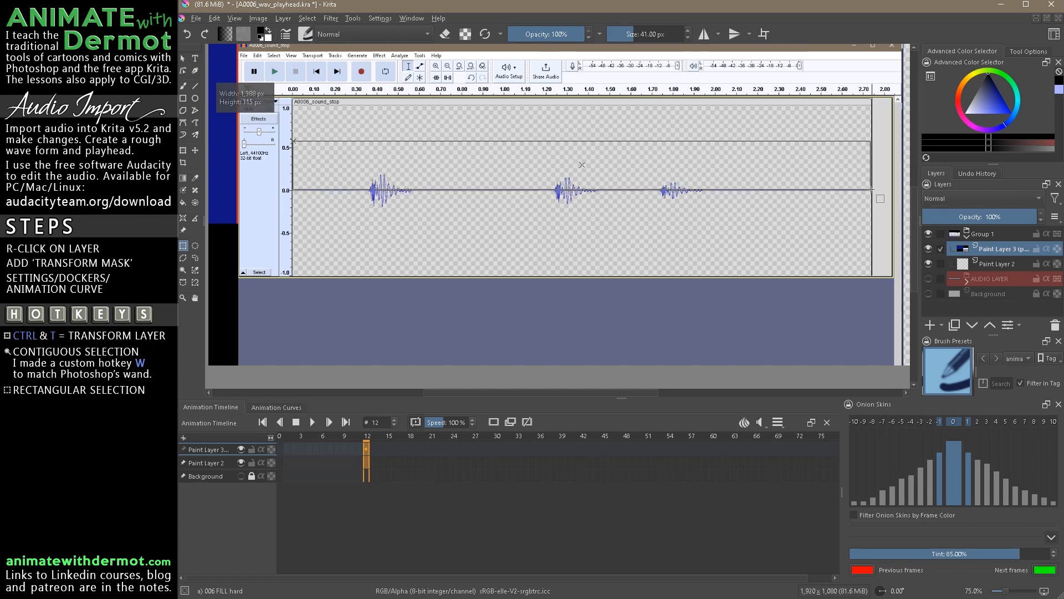
pyautogui.moveTo(294, 142); pyautogui.dragTo(871, 192)
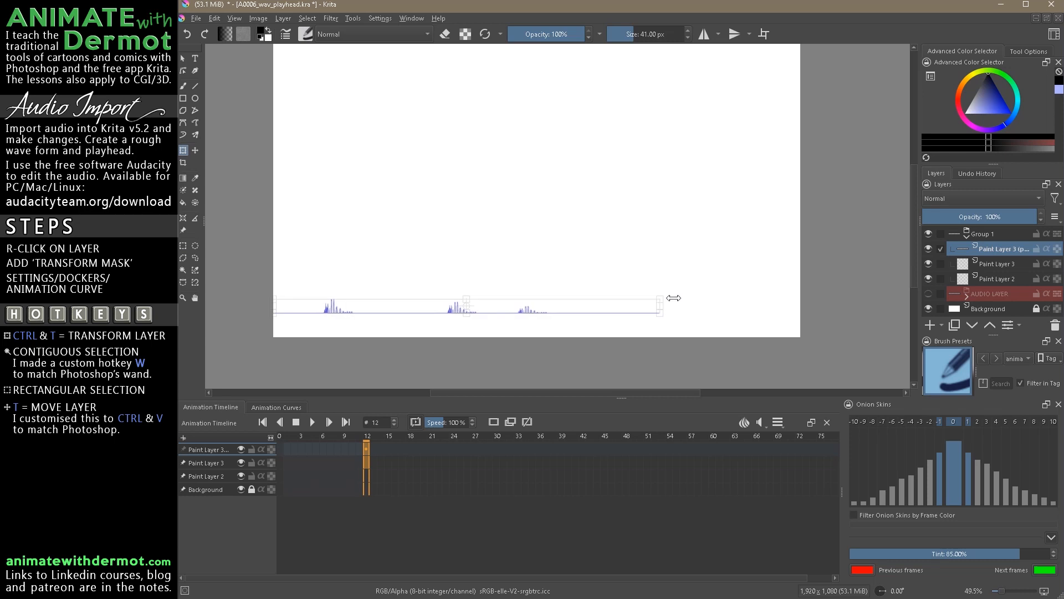
# Stretch the cropped waveform strip to span the full canvas width along the bottom.
pyautogui.moveTo(661, 297); pyautogui.dragTo(800, 297)
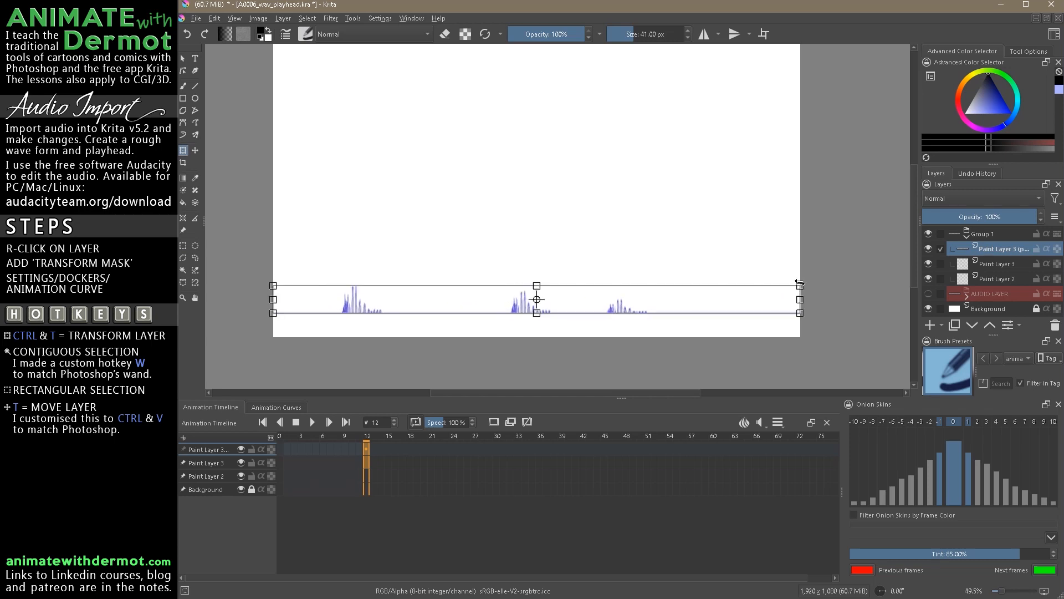